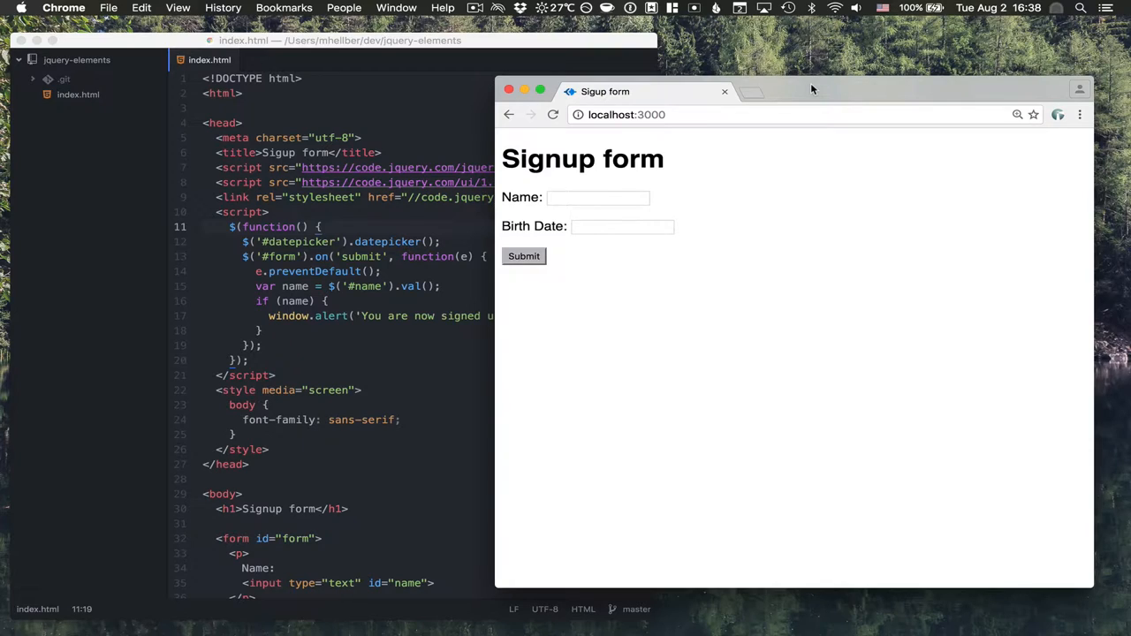
{"action": "mouse_move", "coordinate": [603, 187]}
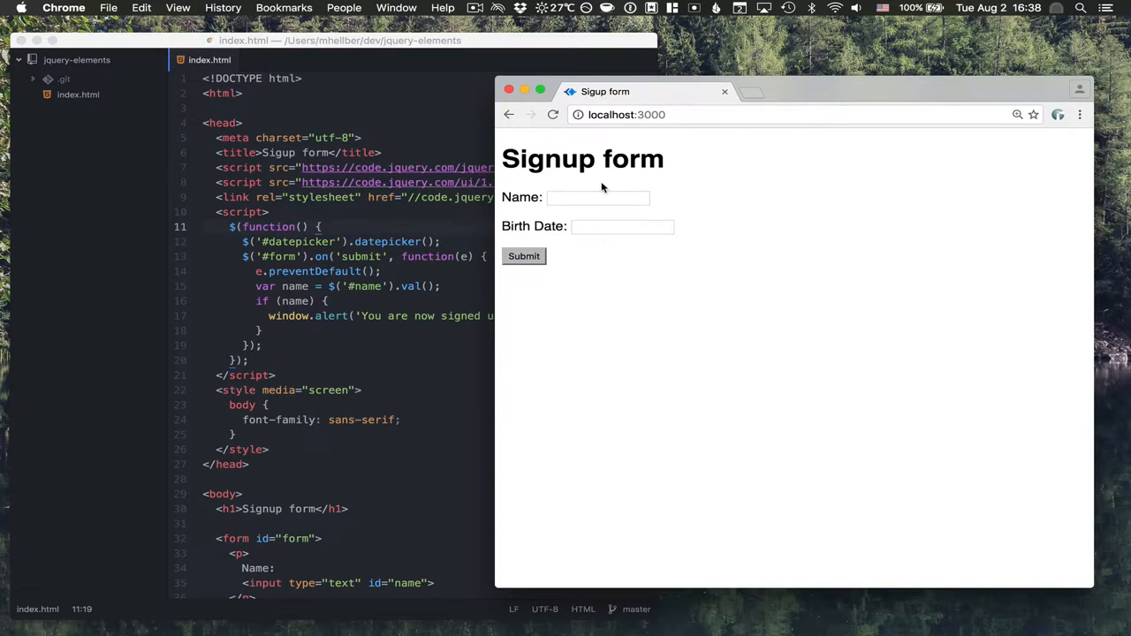
Step: Pop up the jQuery UI calendar for August 2016 under the Birth Date field
{"action": "left_click", "coordinate": [622, 226]}
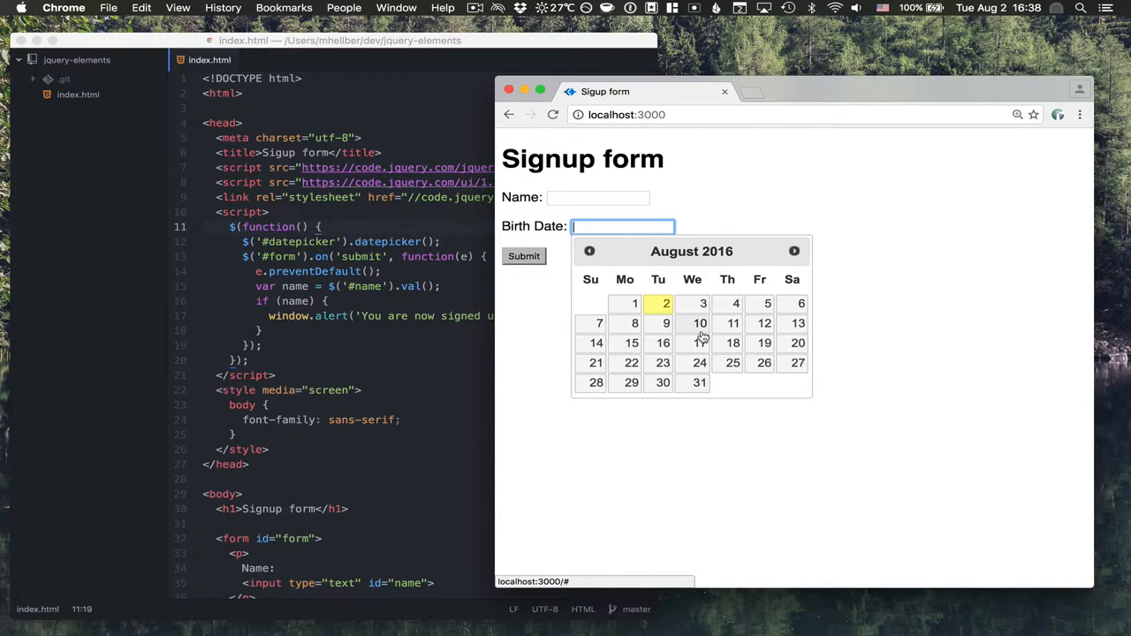
{"action": "mouse_move", "coordinate": [669, 288]}
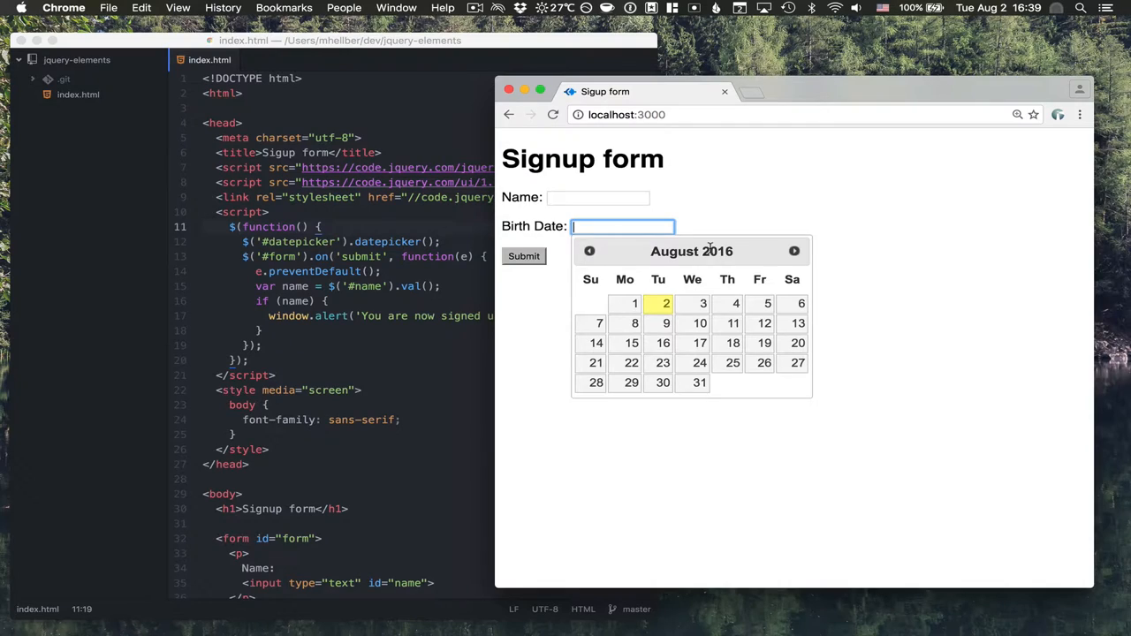
{"action": "mouse_move", "coordinate": [707, 221]}
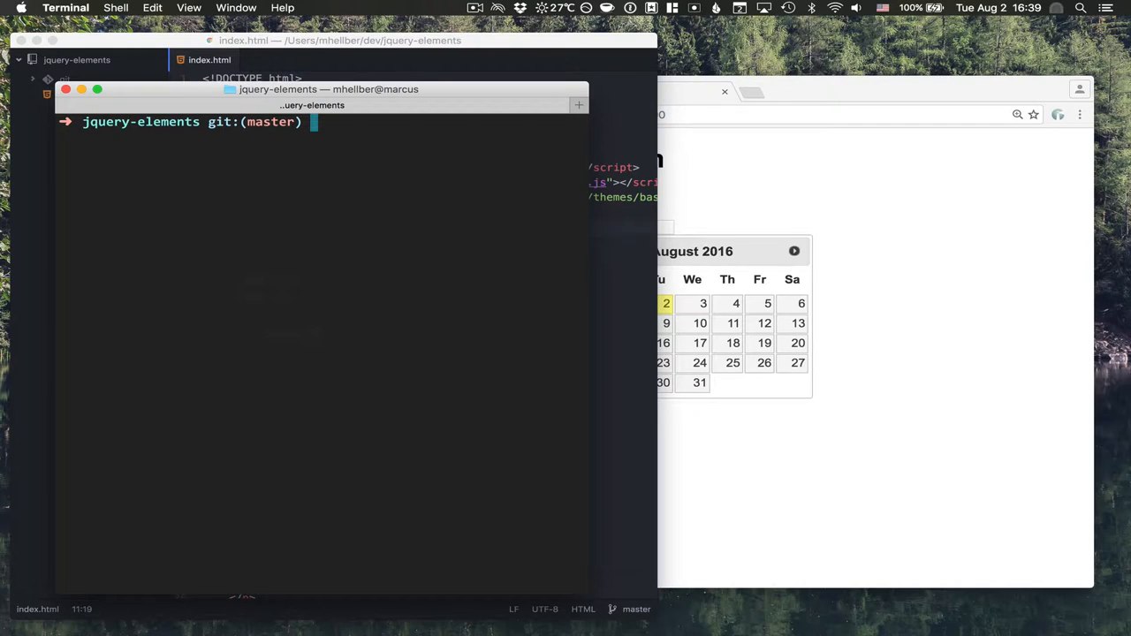
Step: Run npm install -g bower to install Bower 1.7.9 globally
{"action": "type", "text": "npm install -g bower"}
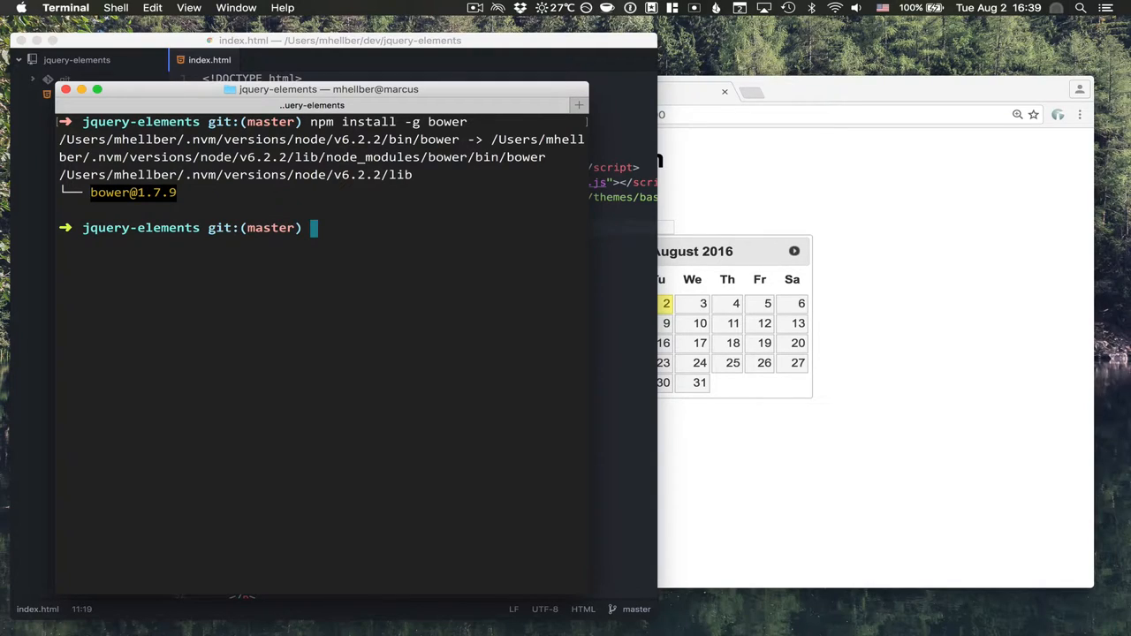
{"action": "type", "text": "bo"}
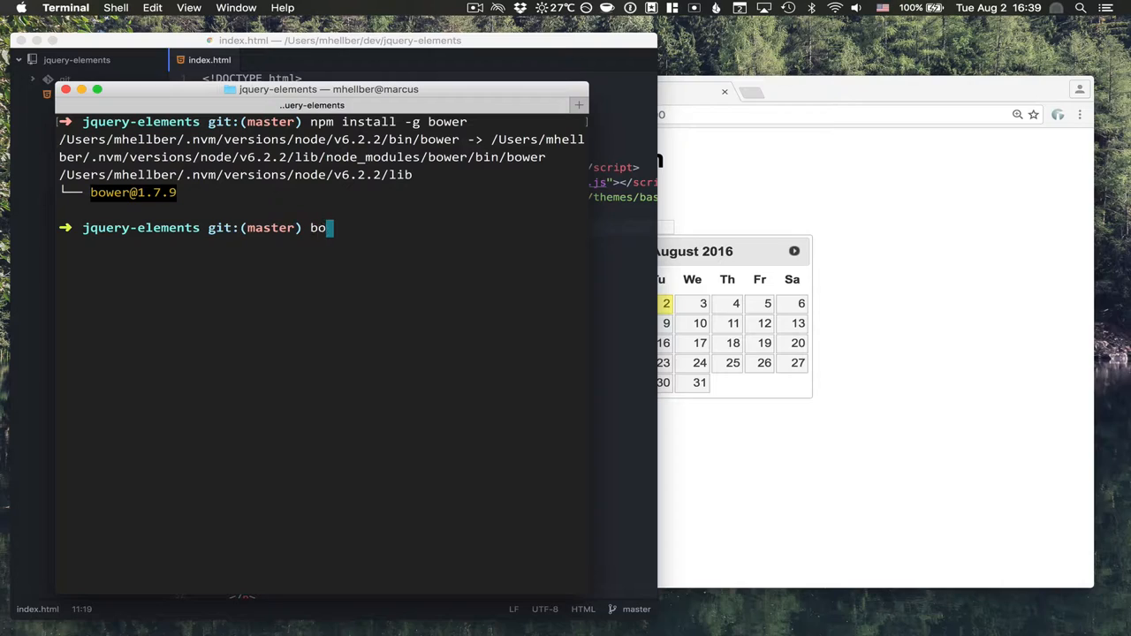
{"action": "key", "text": "Return"}
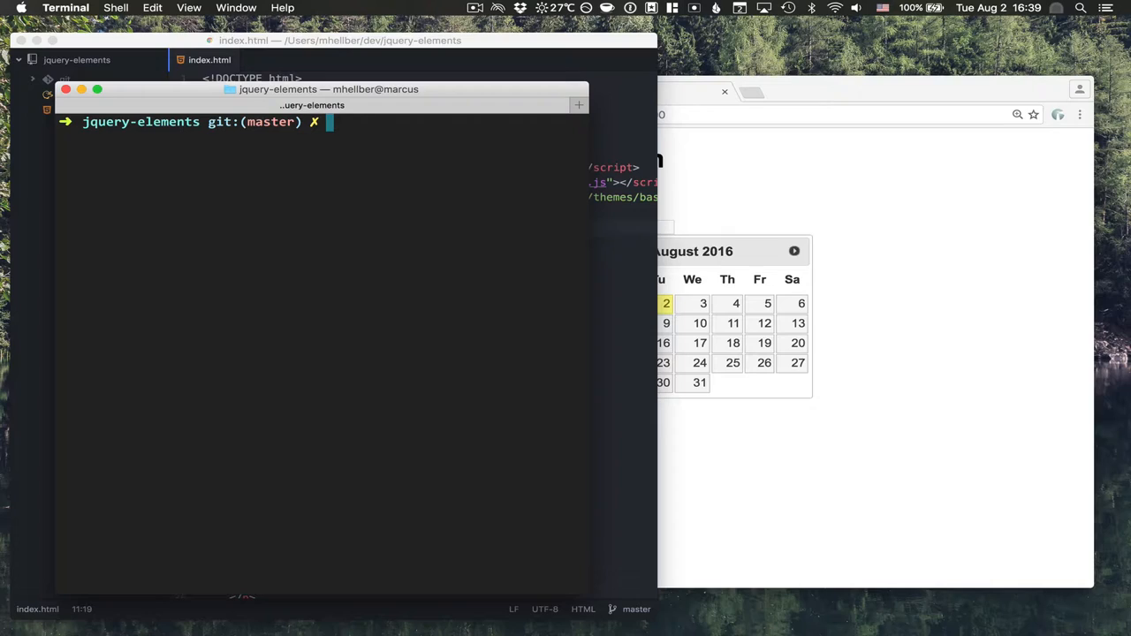
Step: Run bower install --save vaadin-date-picker, creating bower_components and bower.json
{"action": "type", "text": "b"}
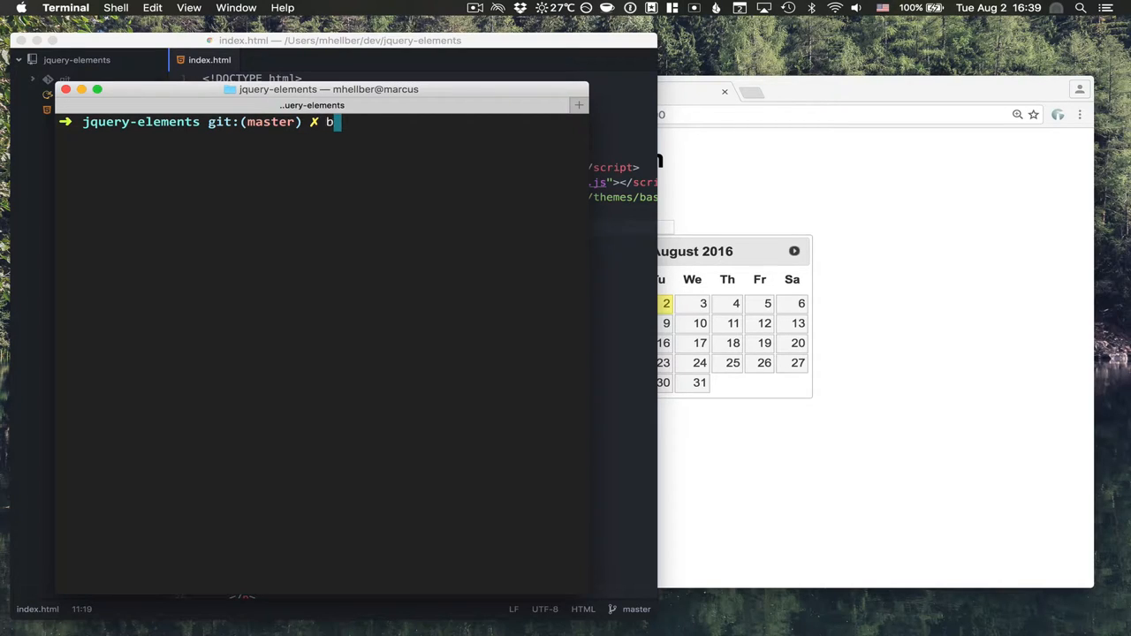
{"action": "type", "text": "ower install --save"}
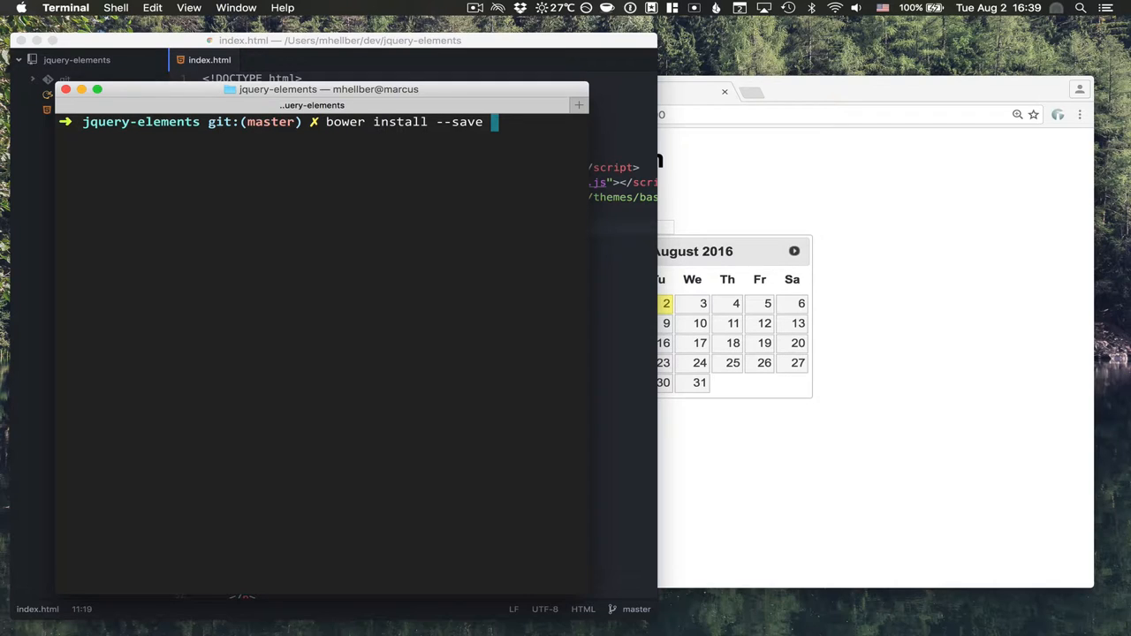
{"action": "type", "text": "vaadin-date-picker"}
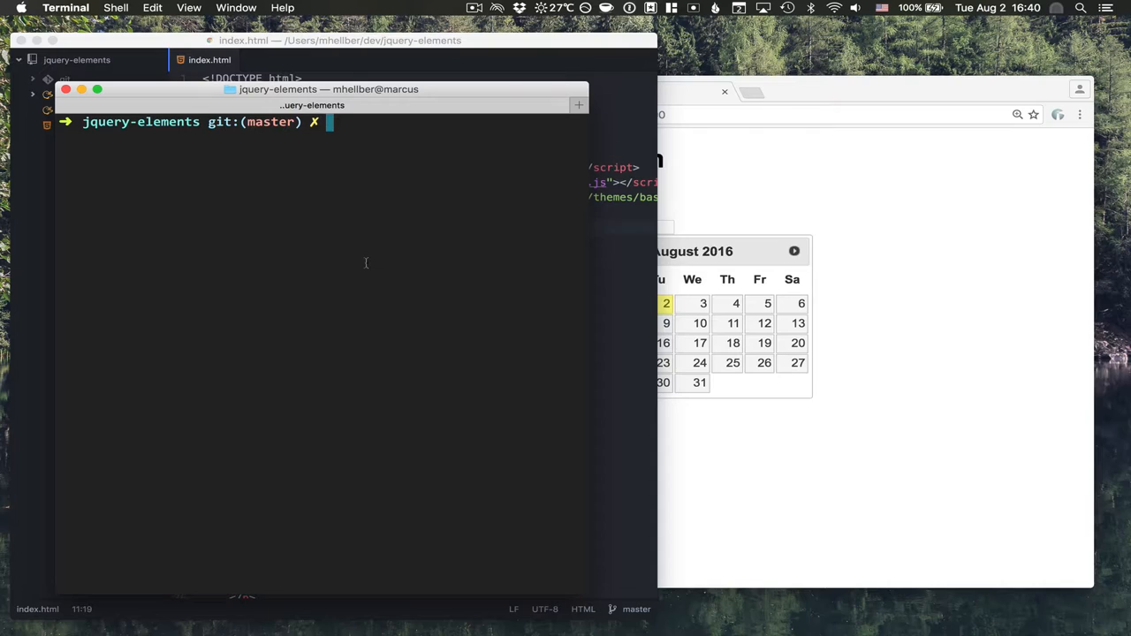
{"action": "type", "text": "serv"}
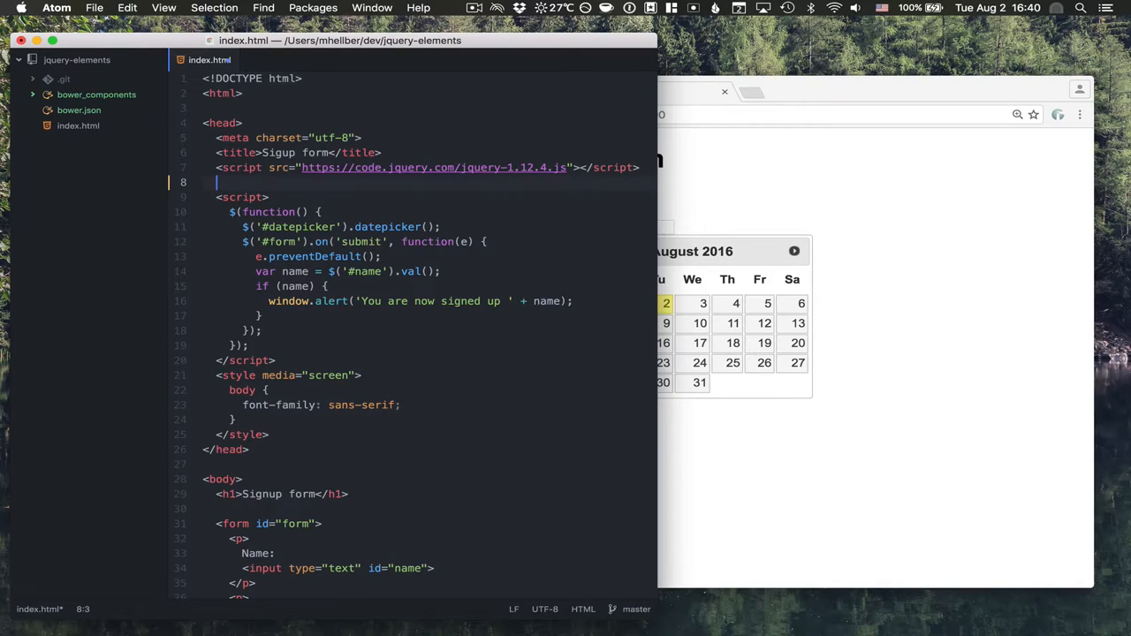
Step: Load bower_components/webcomponentsjs/webcomponents-lite.min.js after the jQuery script in index.html
{"action": "type", "text": "wc"}
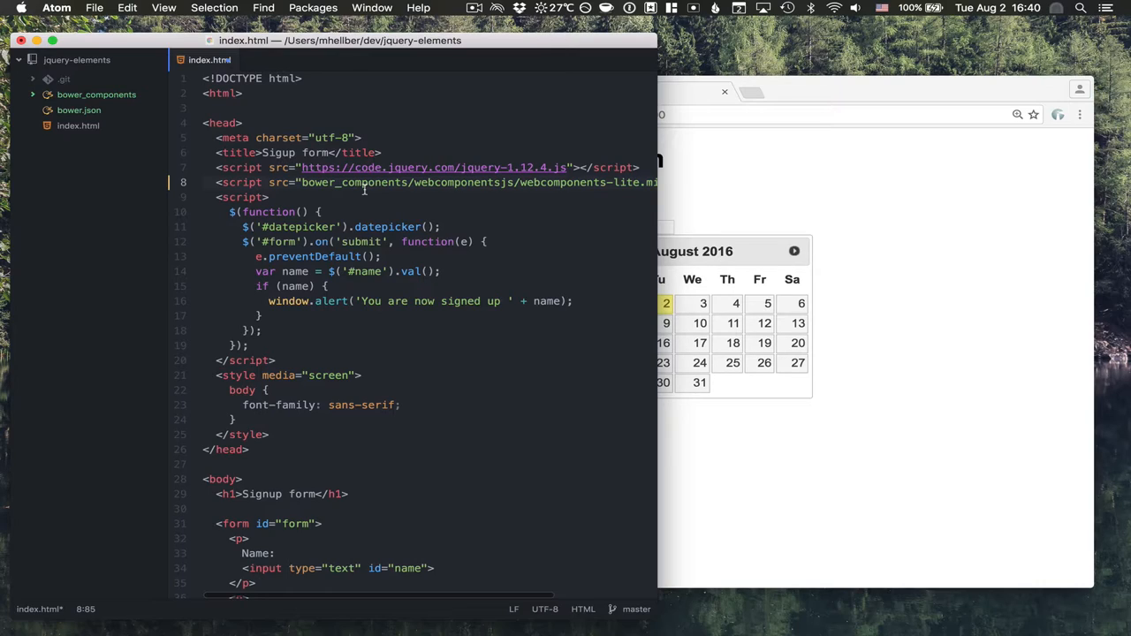
{"action": "mouse_move", "coordinate": [799, 233]}
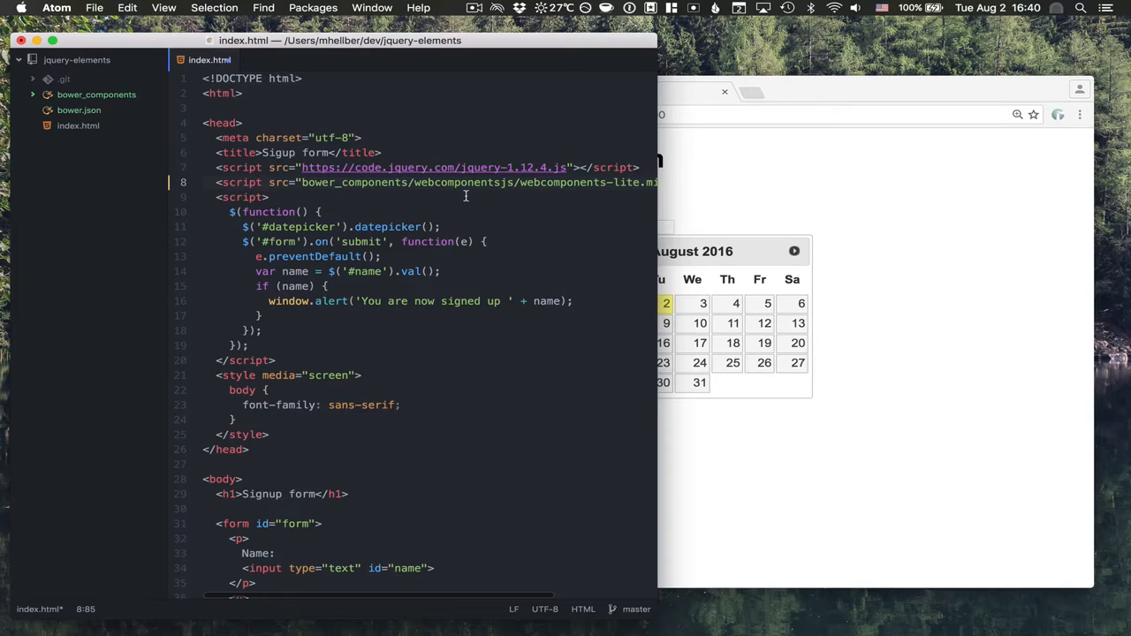
{"action": "scroll", "scroll_direction": "right", "scroll_amount": 3}
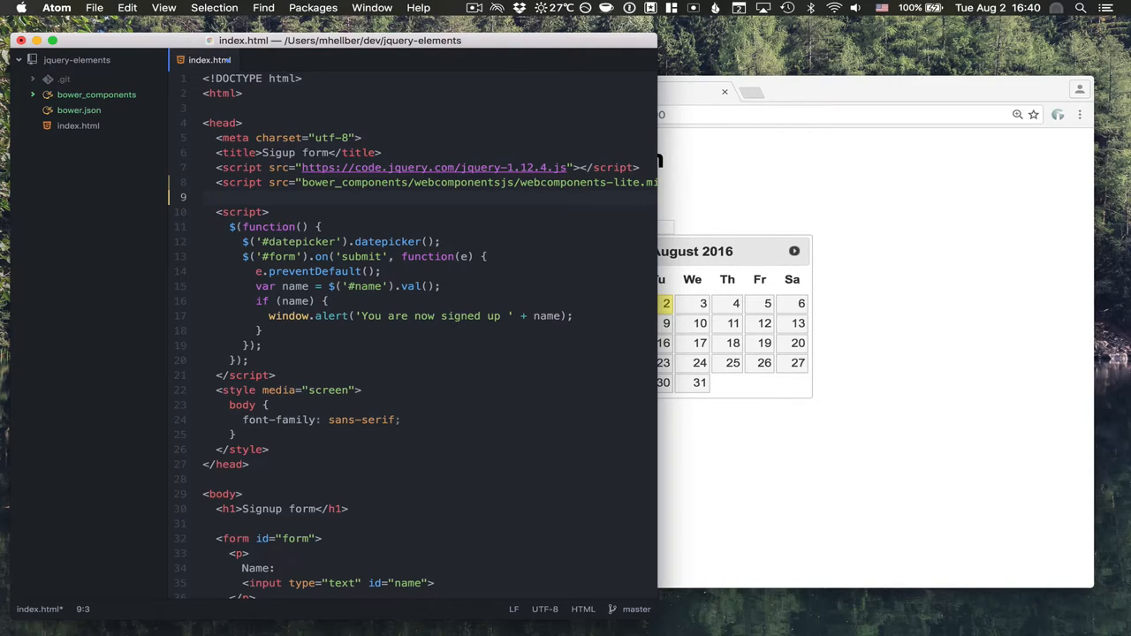
Step: Add <link rel="import"> for bower_components/vaadin-date-picker/vaadin-date-picker.html in the head
{"action": "type", "text": "<link rel=\"import\" href=\"bower_components//.html\">"}
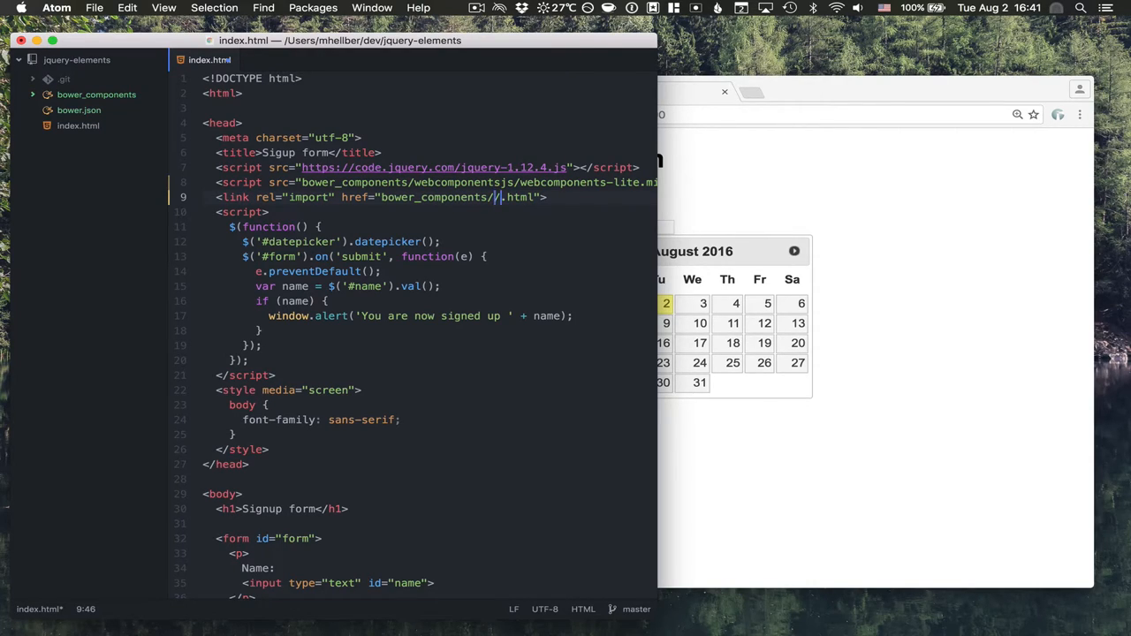
{"action": "type", "text": "vaadin/vaadin"}
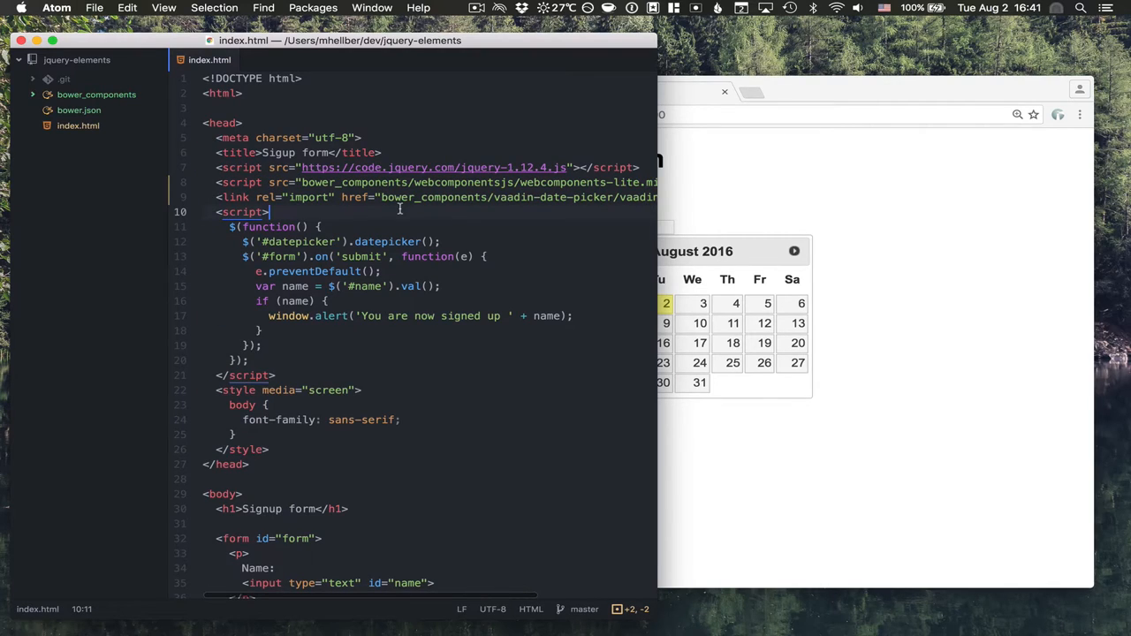
{"action": "scroll", "scroll_direction": "down", "scroll_amount": 3}
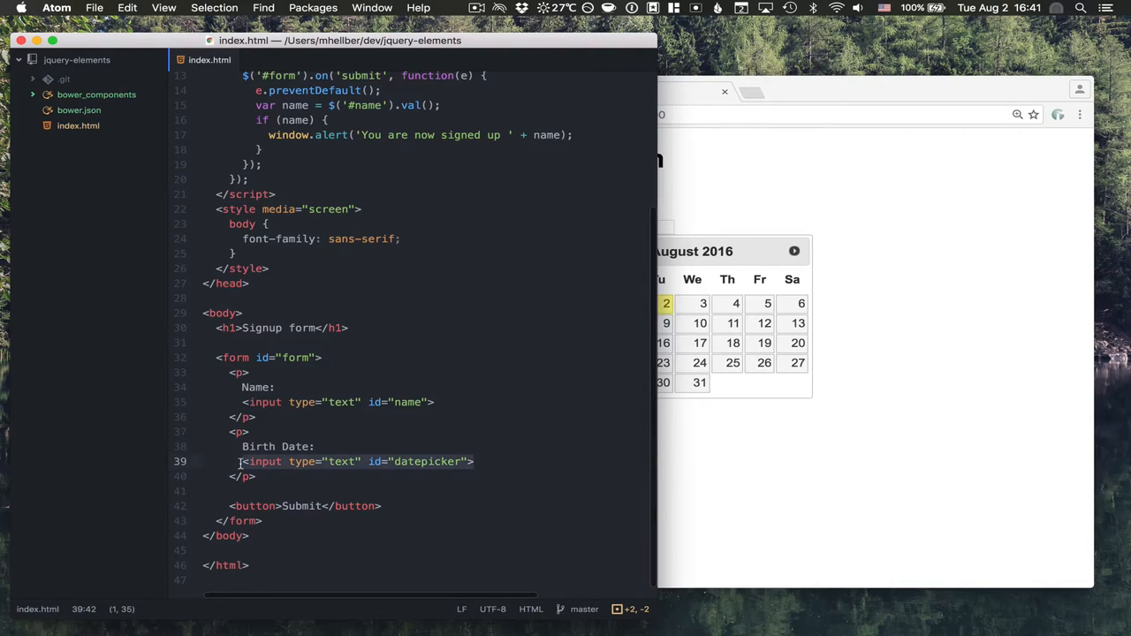
Step: Swap <input id="datepicker"> for a <vaadin-date-picker> element in the form
{"action": "type", "text": "vaa"}
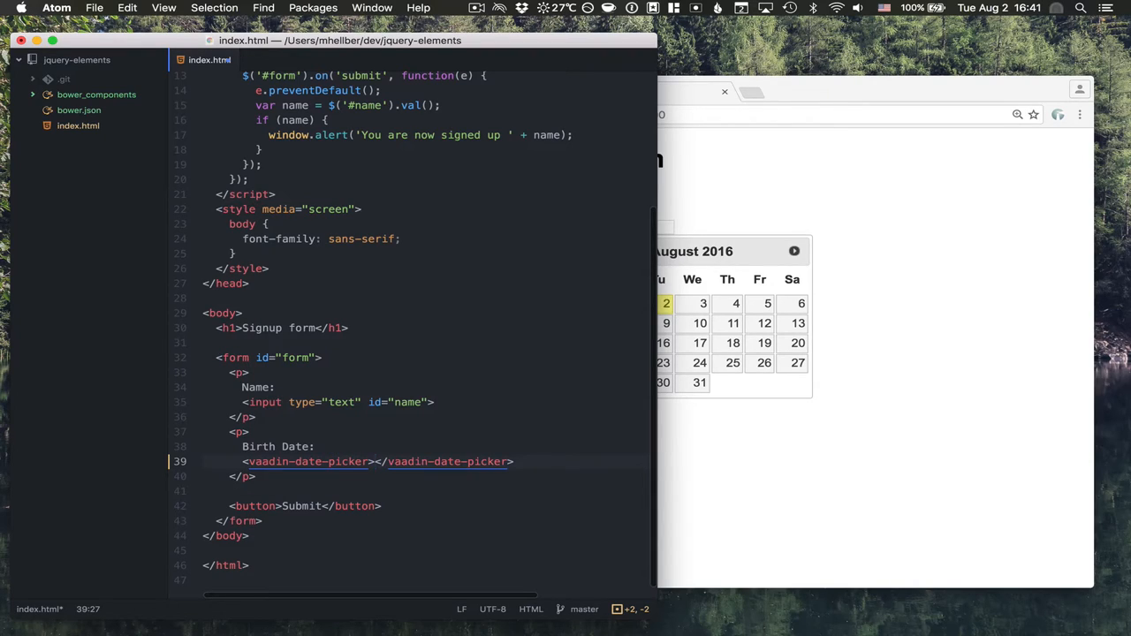
{"action": "type", "text": "i"}
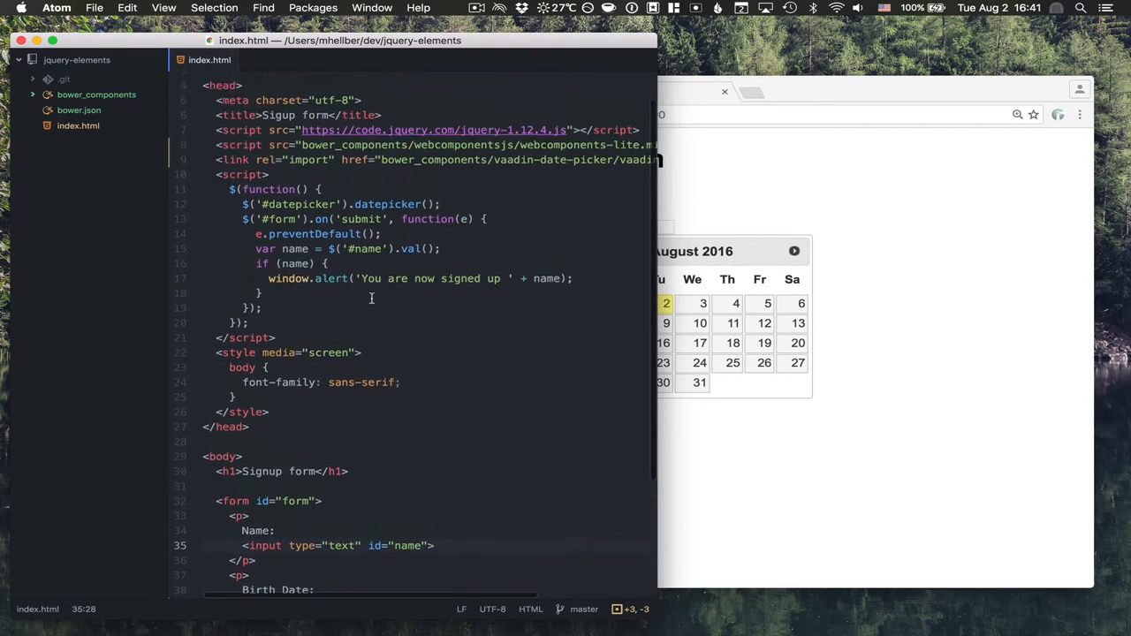
{"action": "scroll", "scroll_direction": "up", "scroll_amount": 3}
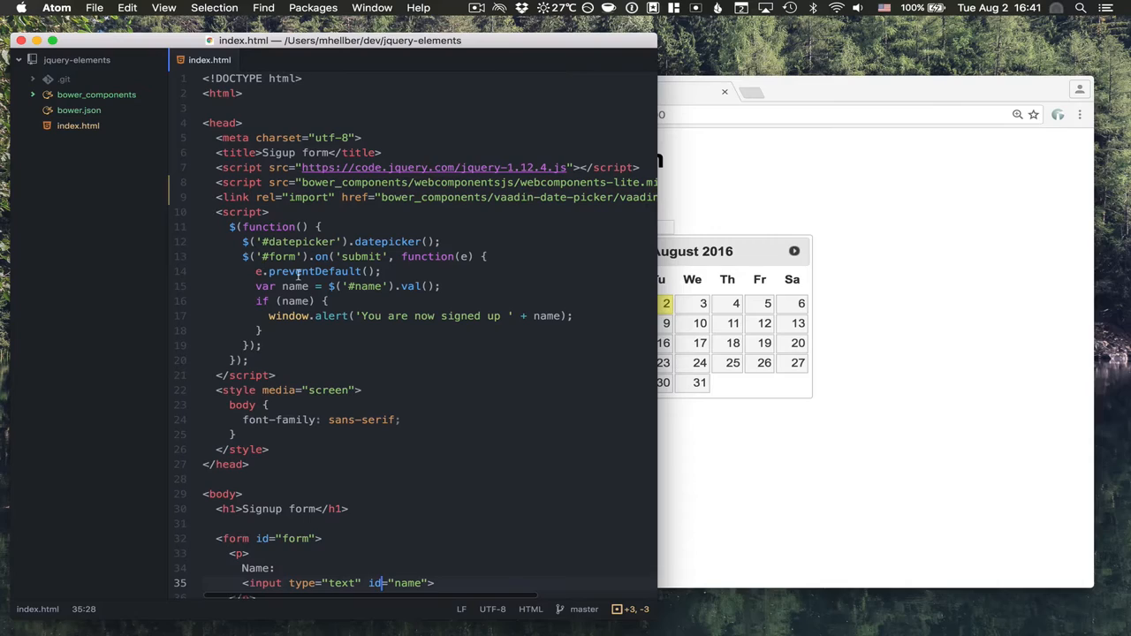
{"action": "left_click", "coordinate": [440, 240]}
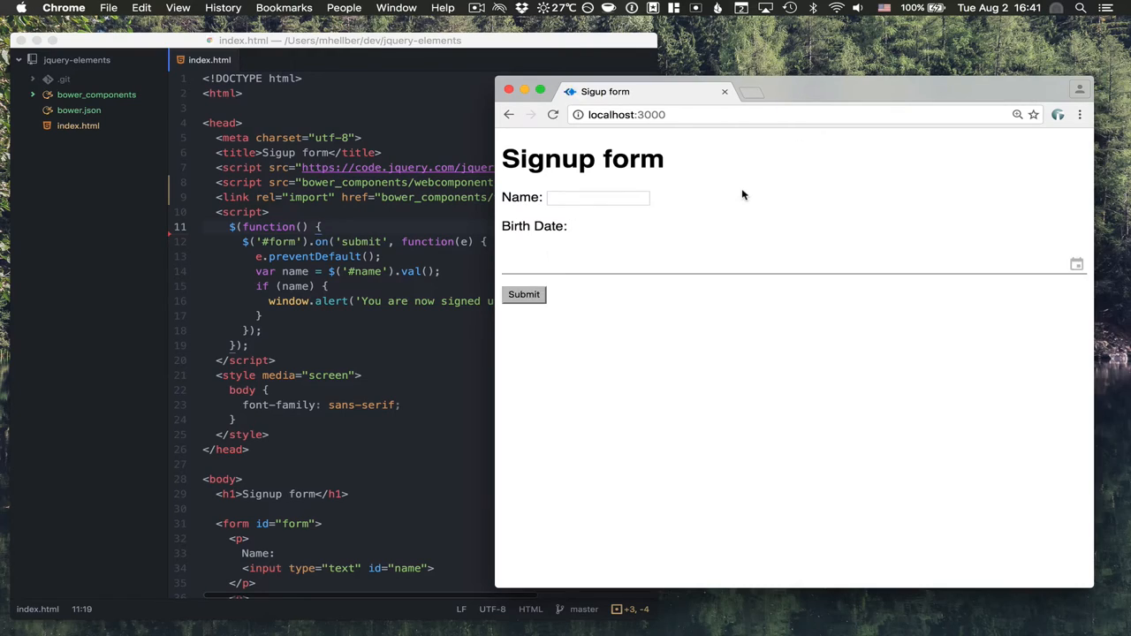
{"action": "mouse_move", "coordinate": [566, 272]}
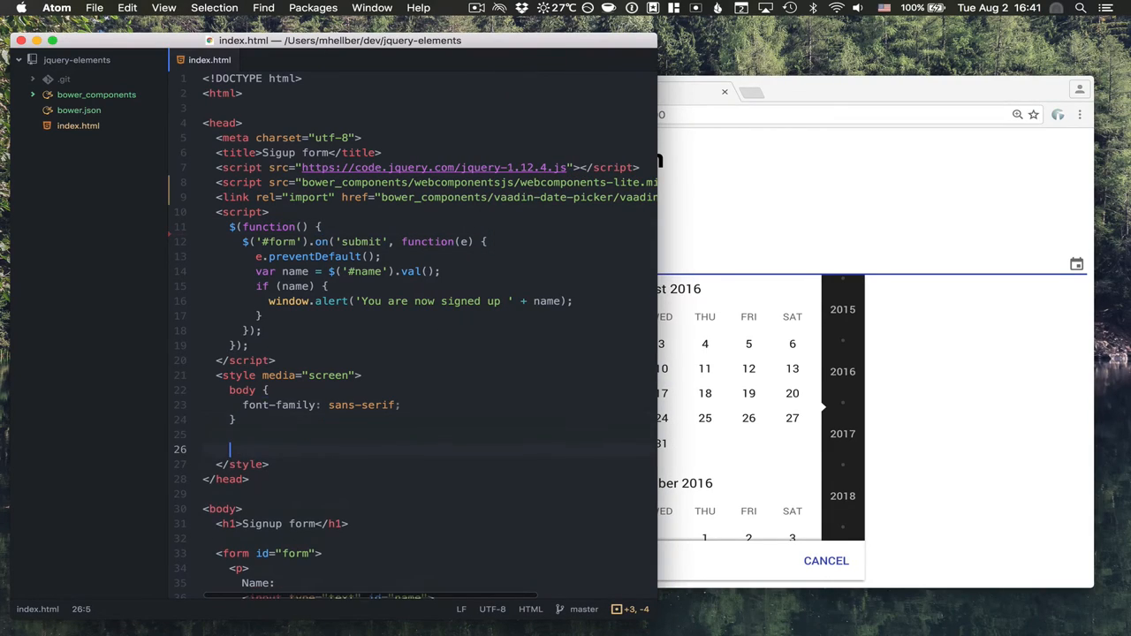
Step: Style #date with width 200px and display inline-block, and save index.html
{"action": "type", "text": "#"}
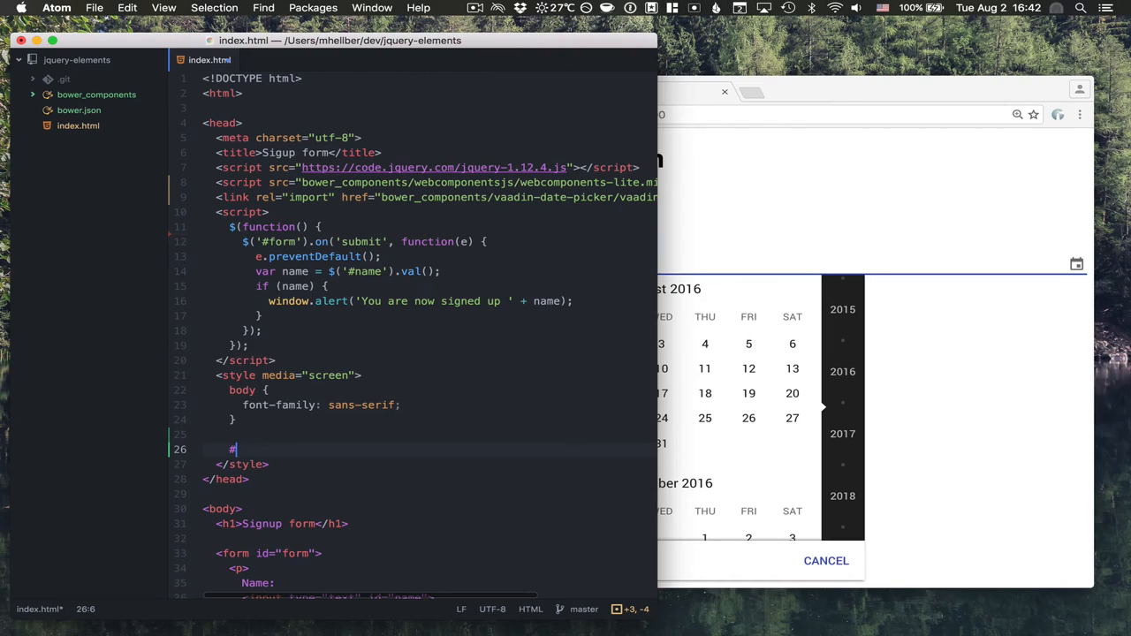
{"action": "key", "text": "backspace"}
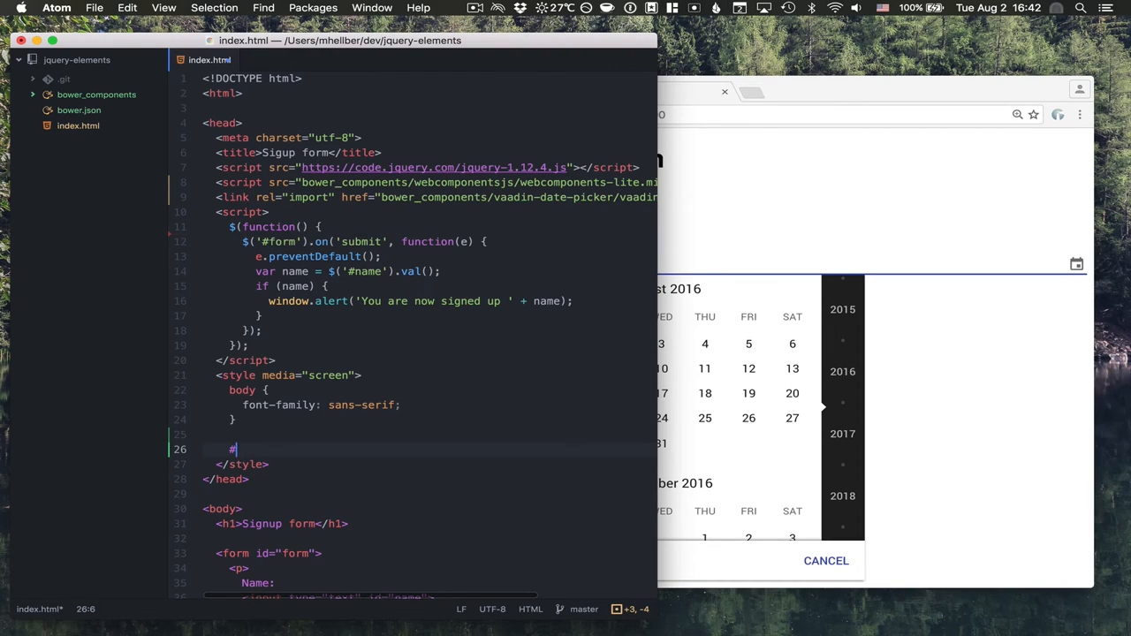
{"action": "type", "text": "date"}
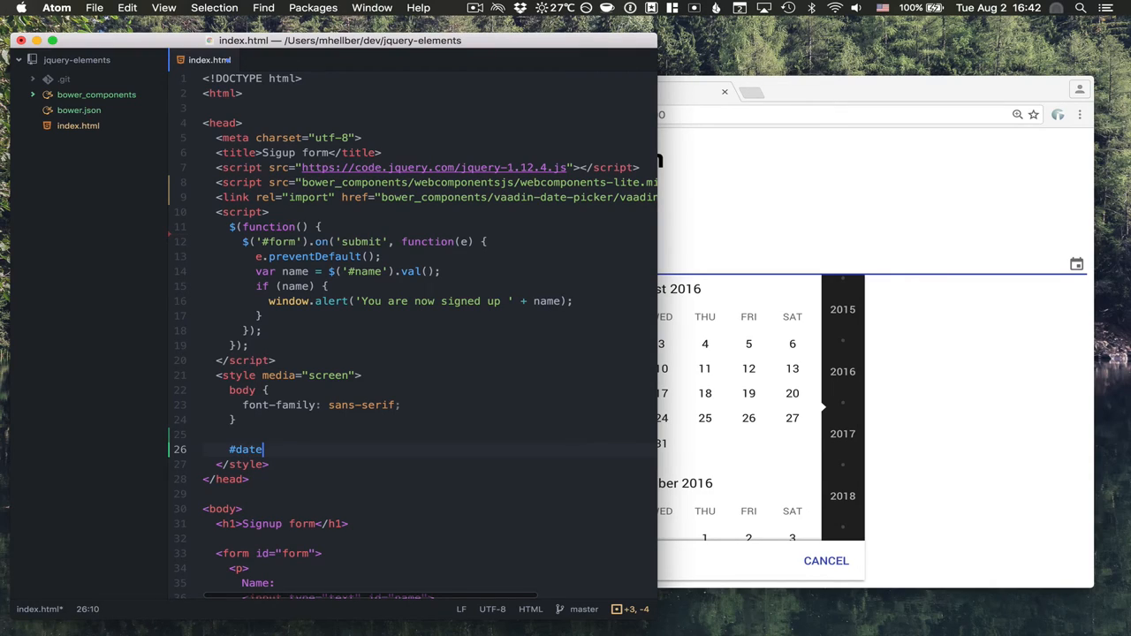
{"action": "type", "text": "{"}
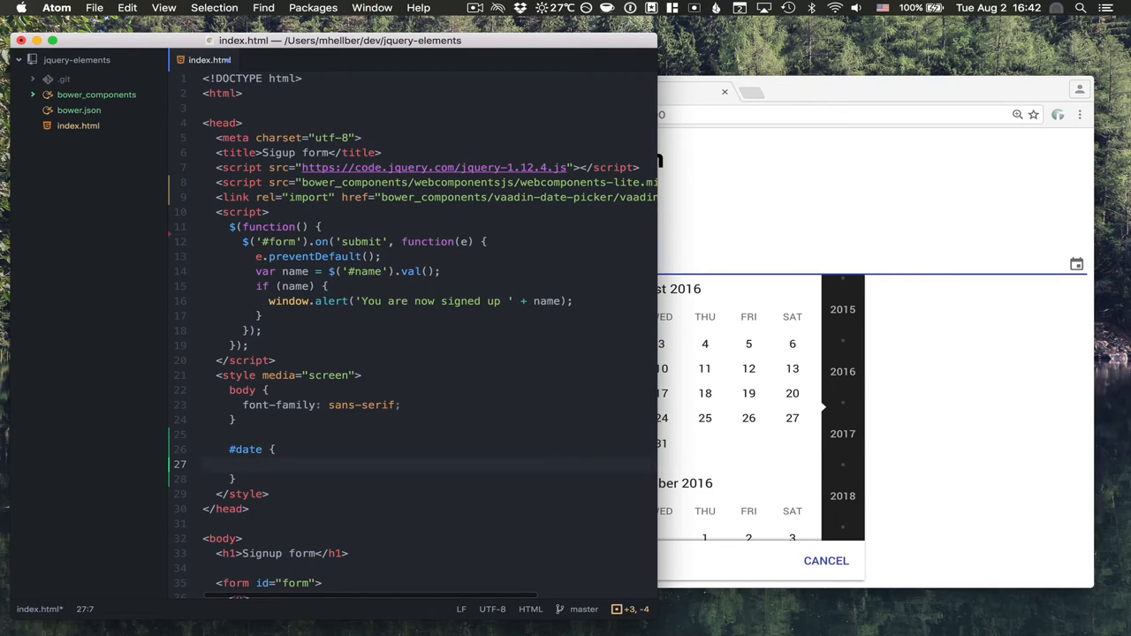
{"action": "type", "text": "width: 200px;"}
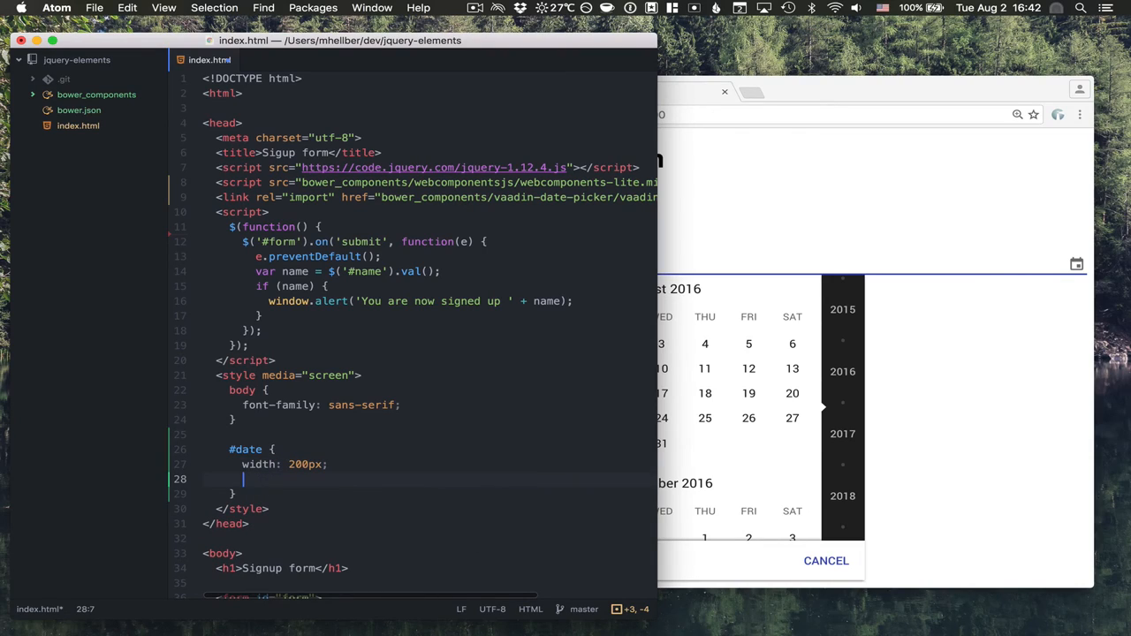
{"action": "type", "text": "d"}
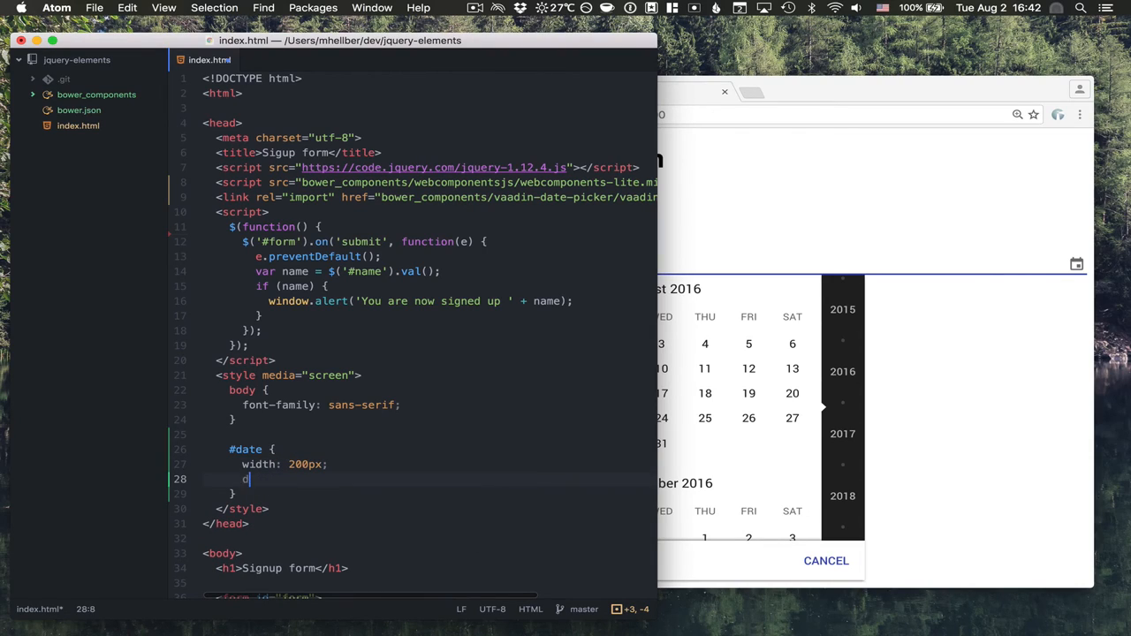
{"action": "type", "text": "isplay: inline-block;;"}
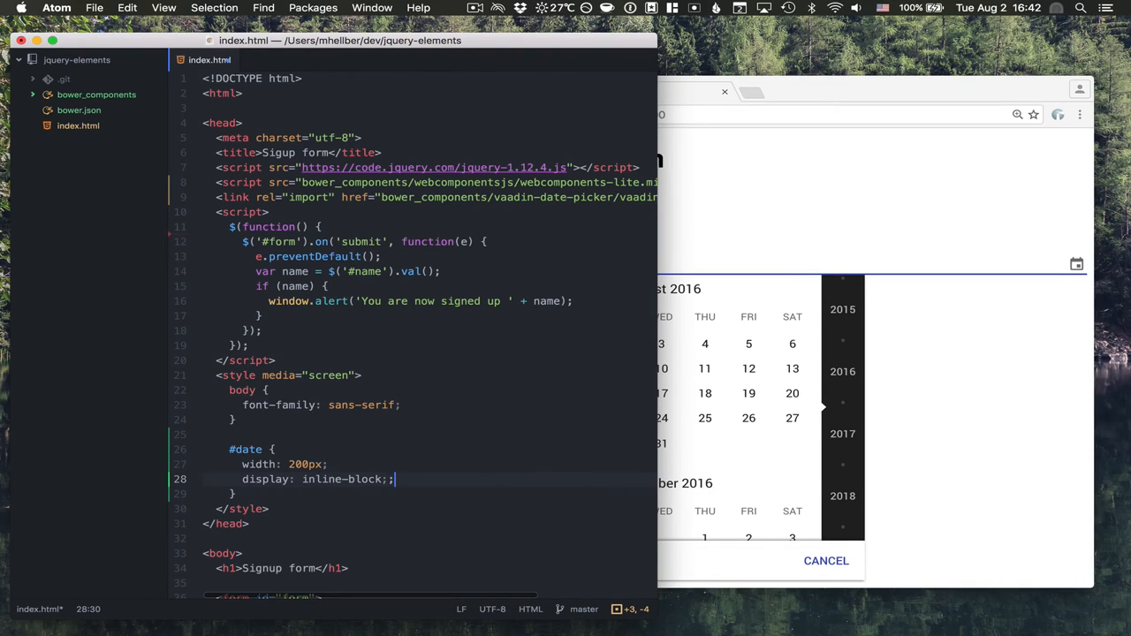
{"action": "key", "text": "Backspace"}
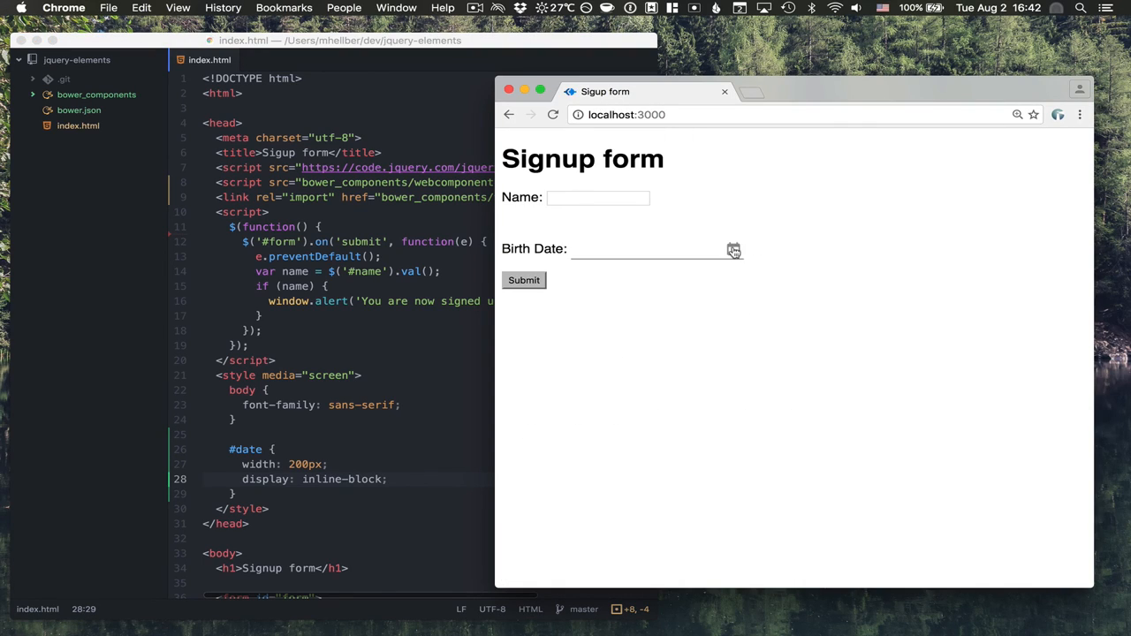
Step: Reload Chrome and pop up the narrower picker beside the Birth Date label
{"action": "left_click", "coordinate": [733, 249]}
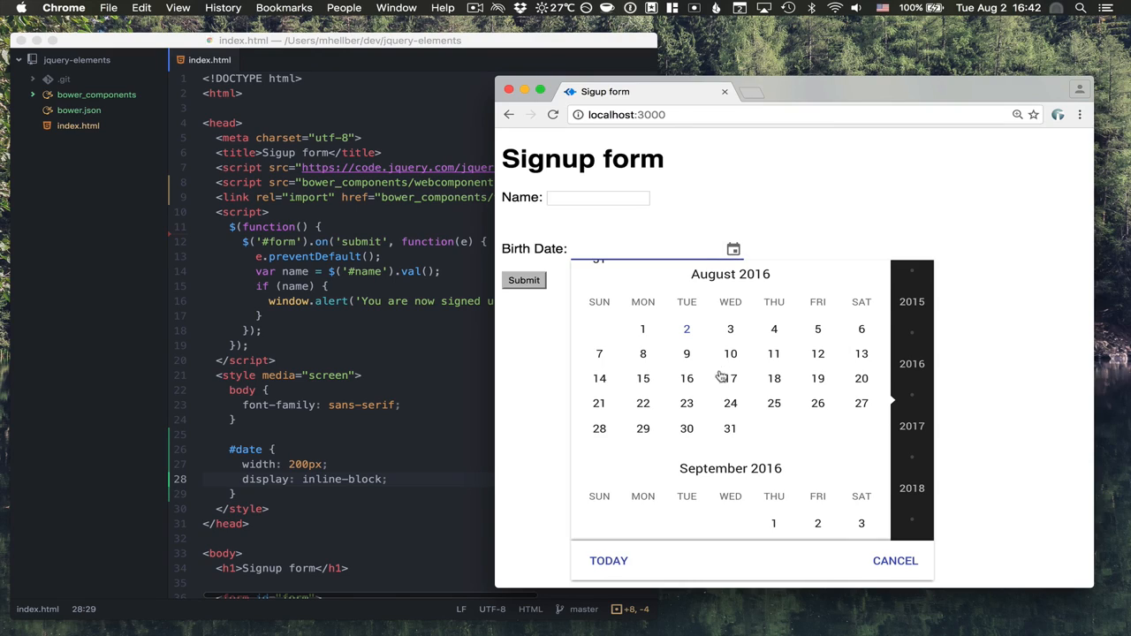